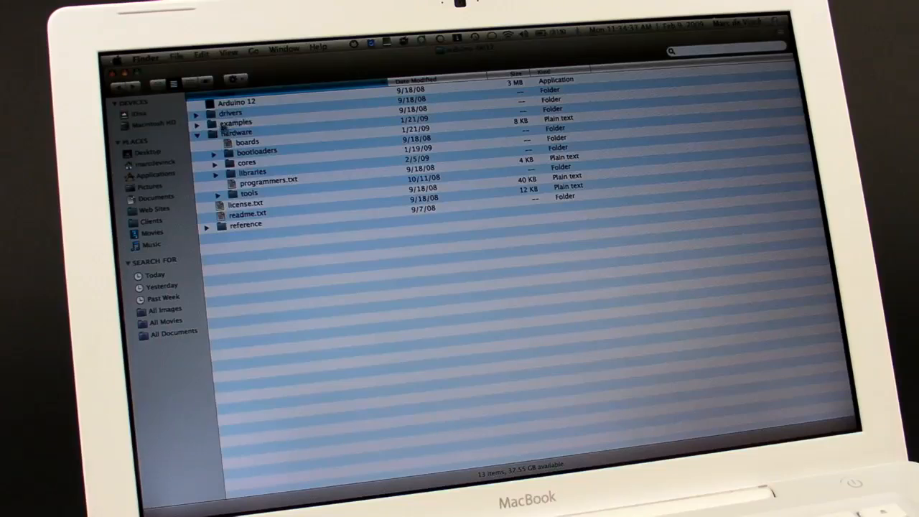
# Step: Open the Button example sketch from the Arduino examples folder in Finder
pyautogui.click(238, 102)
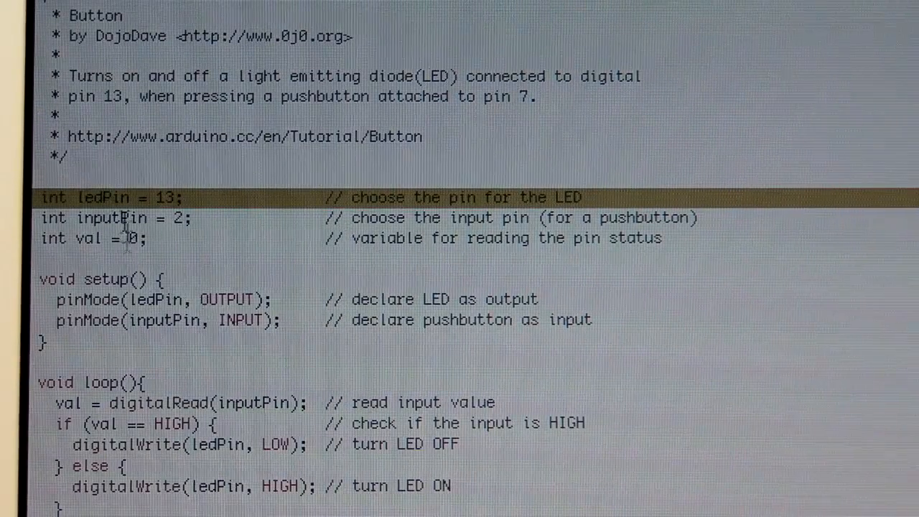
pyautogui.moveTo(35, 209)
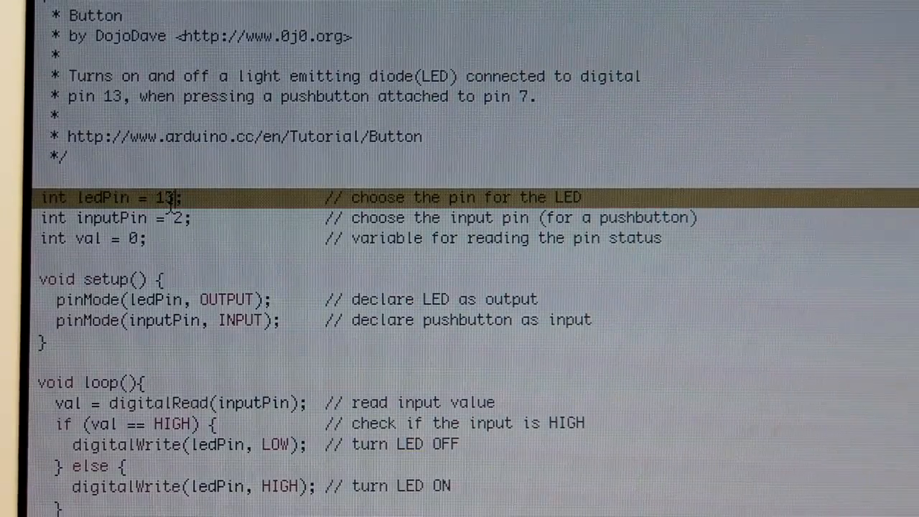
# Step: Change the ledPin value in the Button sketch from 13 to 10
pyautogui.press('Backspace')
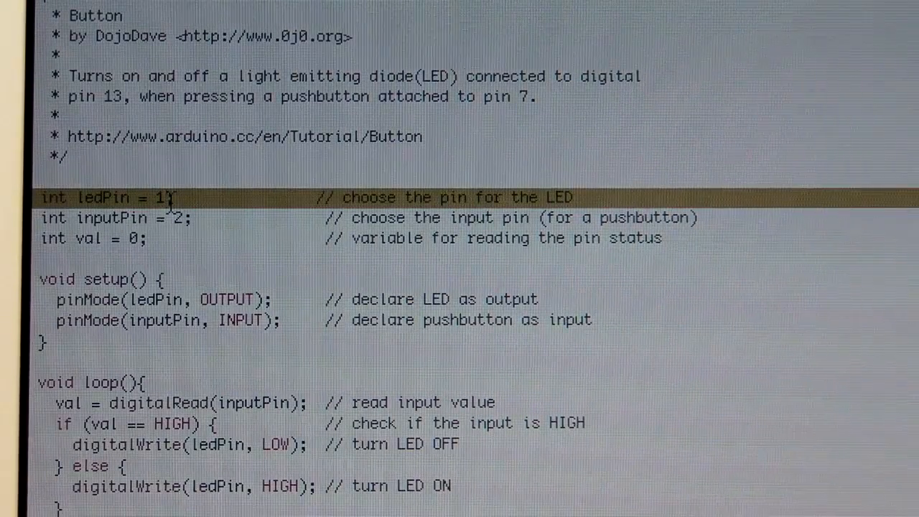
pyautogui.write('0')
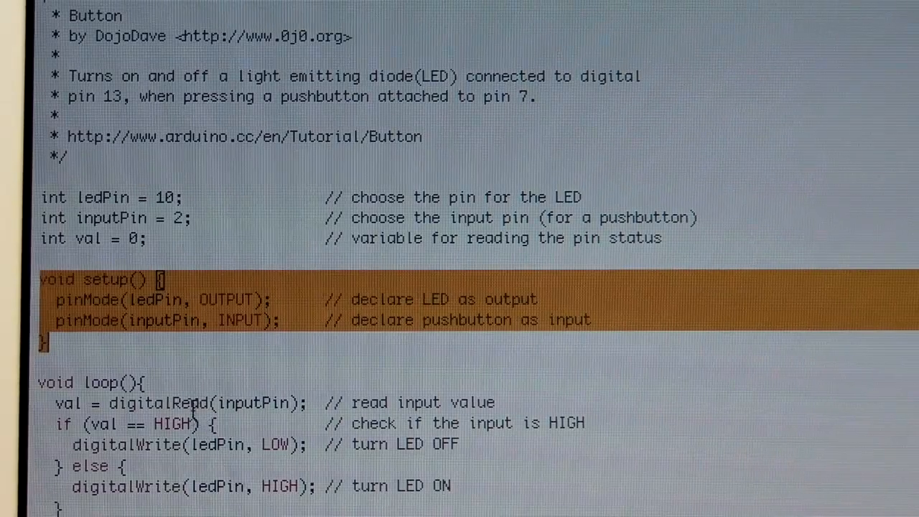
pyautogui.click(122, 279)
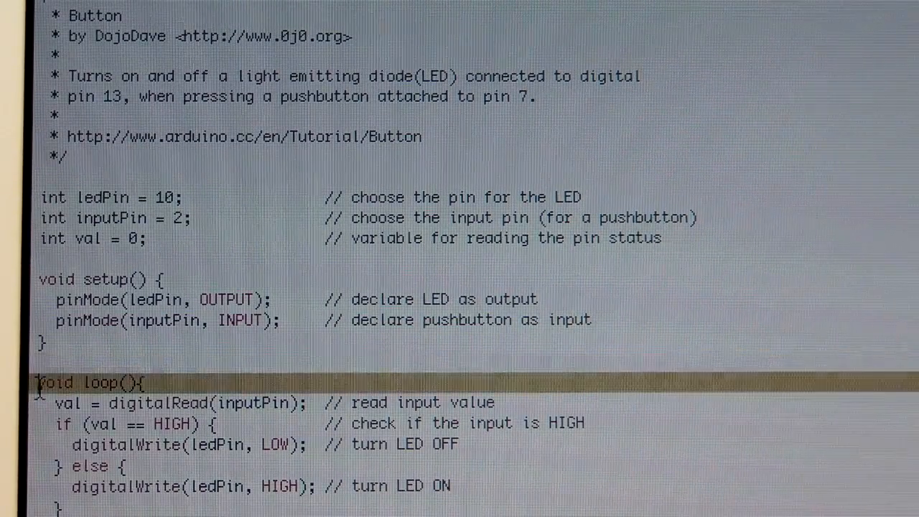
pyautogui.moveTo(40, 382); pyautogui.dragTo(496, 466)
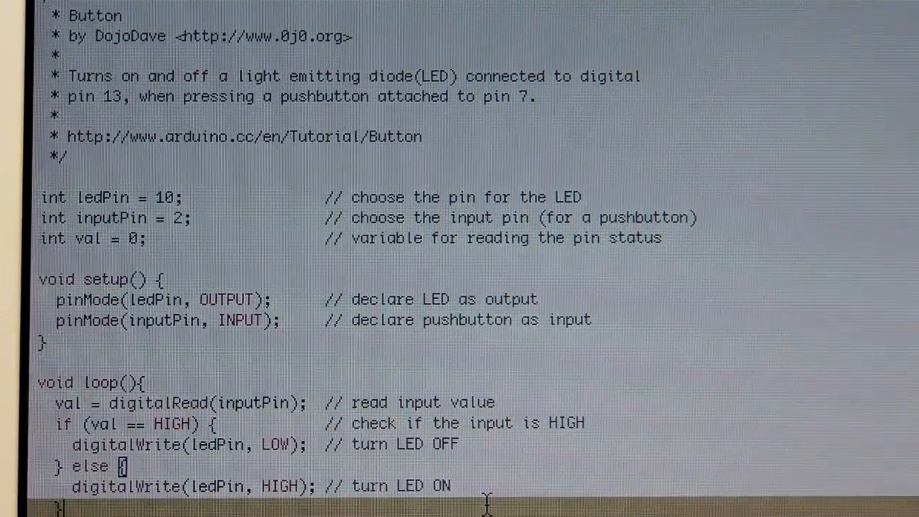
pyautogui.scroll(-3)
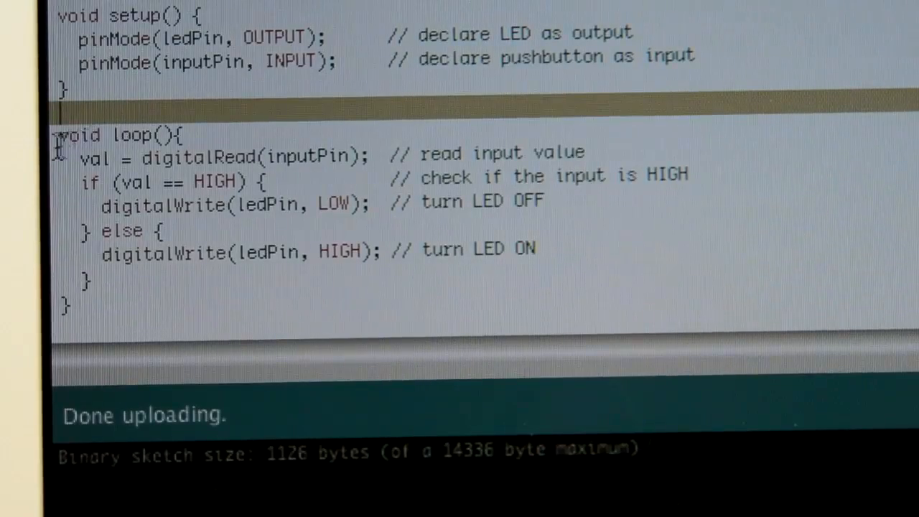
pyautogui.moveTo(57, 135); pyautogui.dragTo(285, 255)
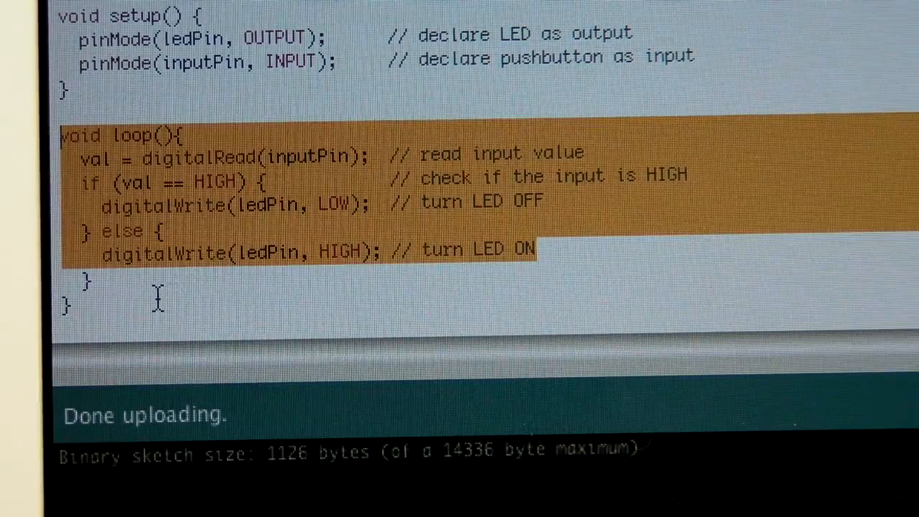
pyautogui.click(575, 276)
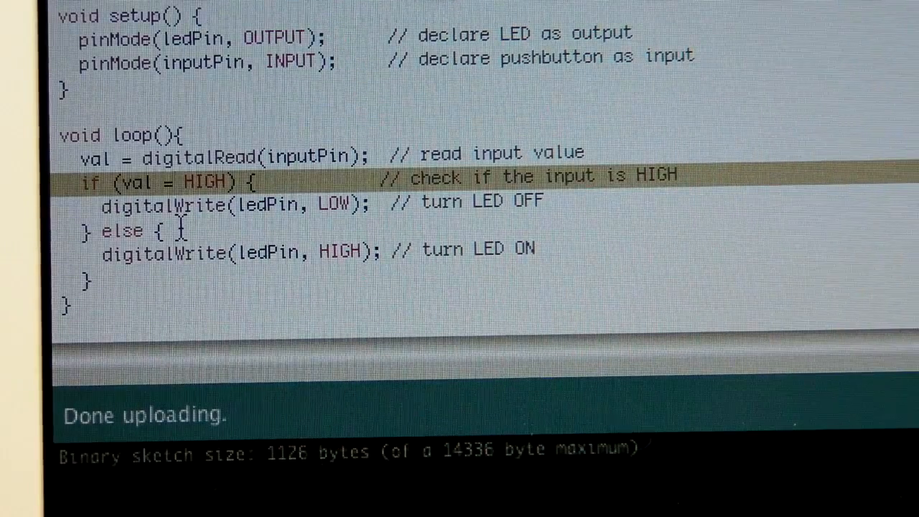
# Step: Restore the loop's HIGH check to read val == HIGH
pyautogui.write('=')
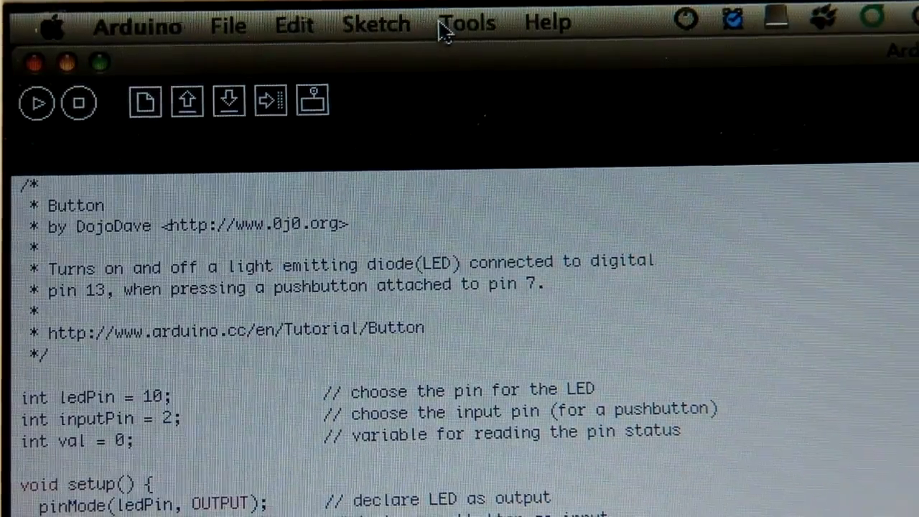
# Step: Check the Tools menu and upload the Button sketch to the I/O board
pyautogui.click(467, 23)
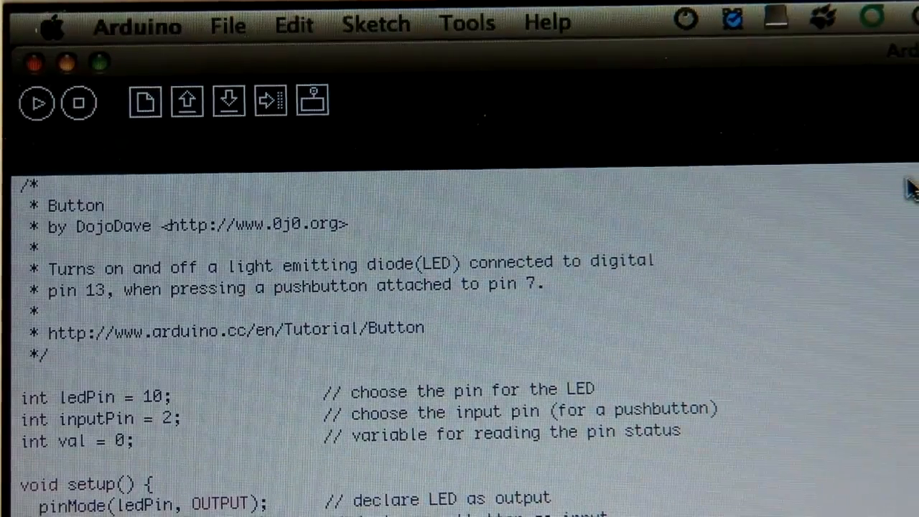
pyautogui.moveTo(270, 101)
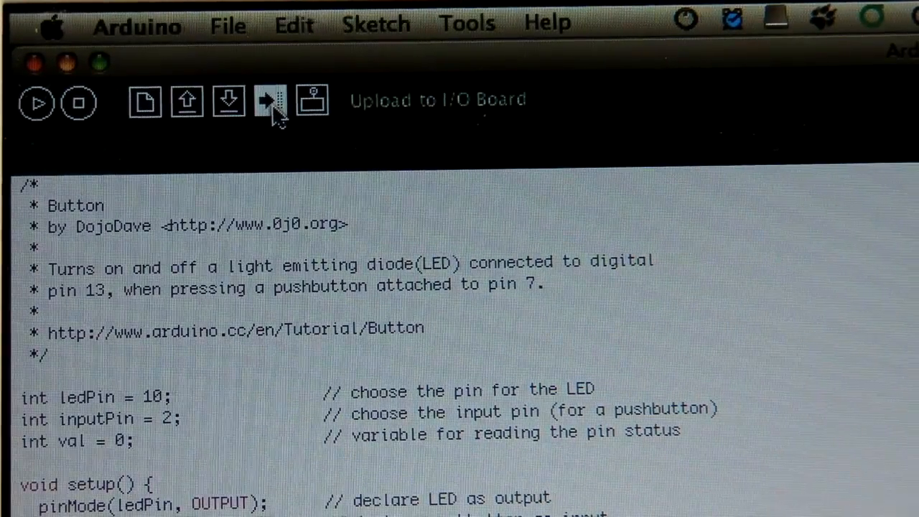
pyautogui.moveTo(36, 103)
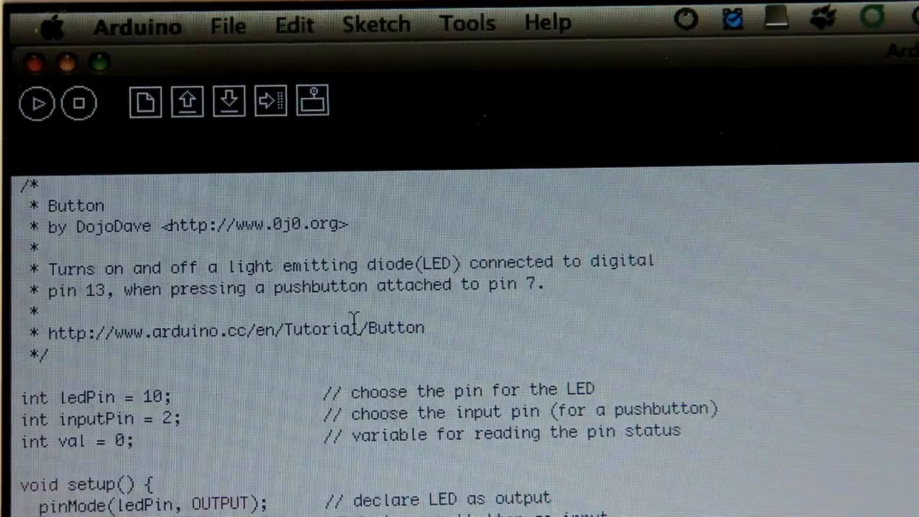
pyautogui.moveTo(270, 100)
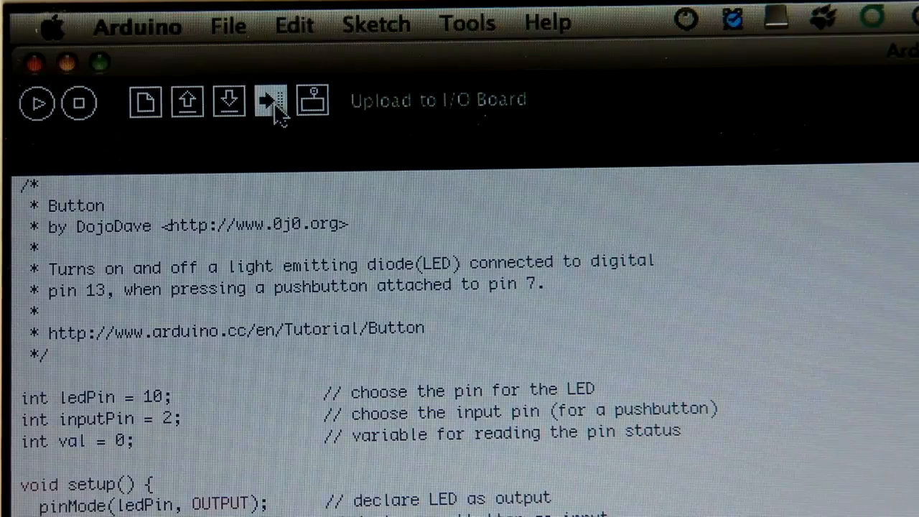
pyautogui.click(270, 101)
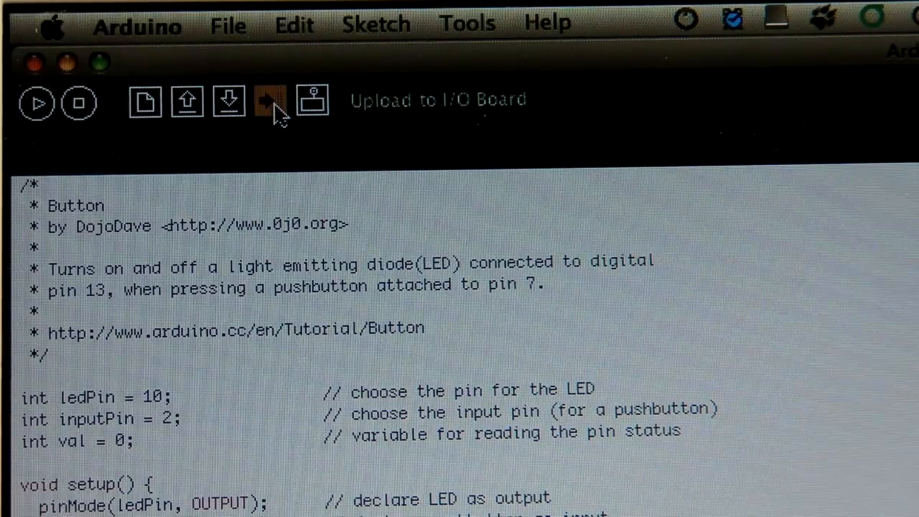